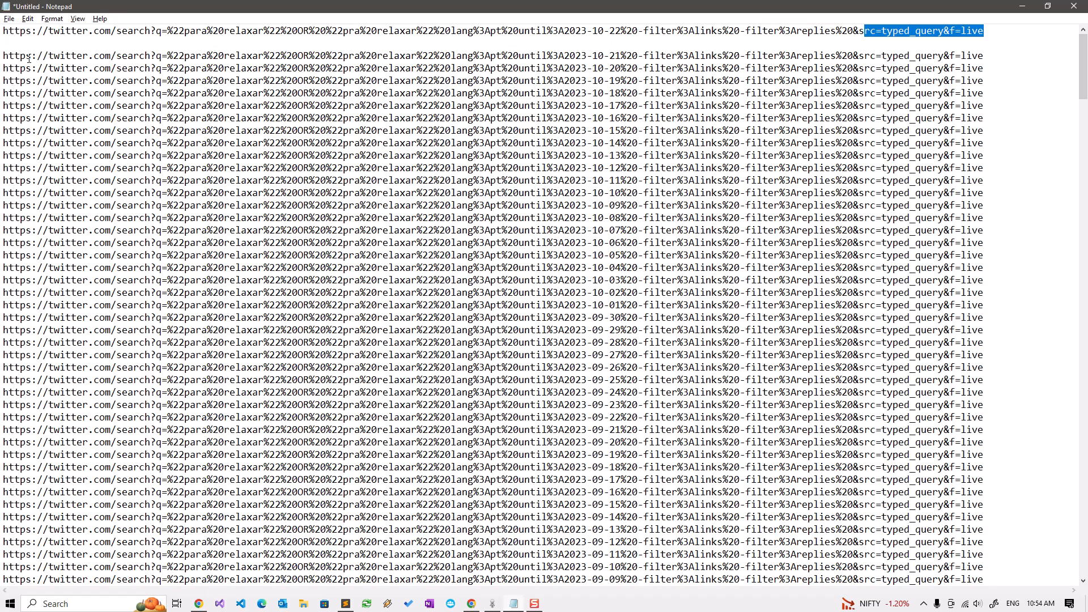
Scroll through the dated Twitter search URL list in Notepad and select all of it
scroll("down", 3)
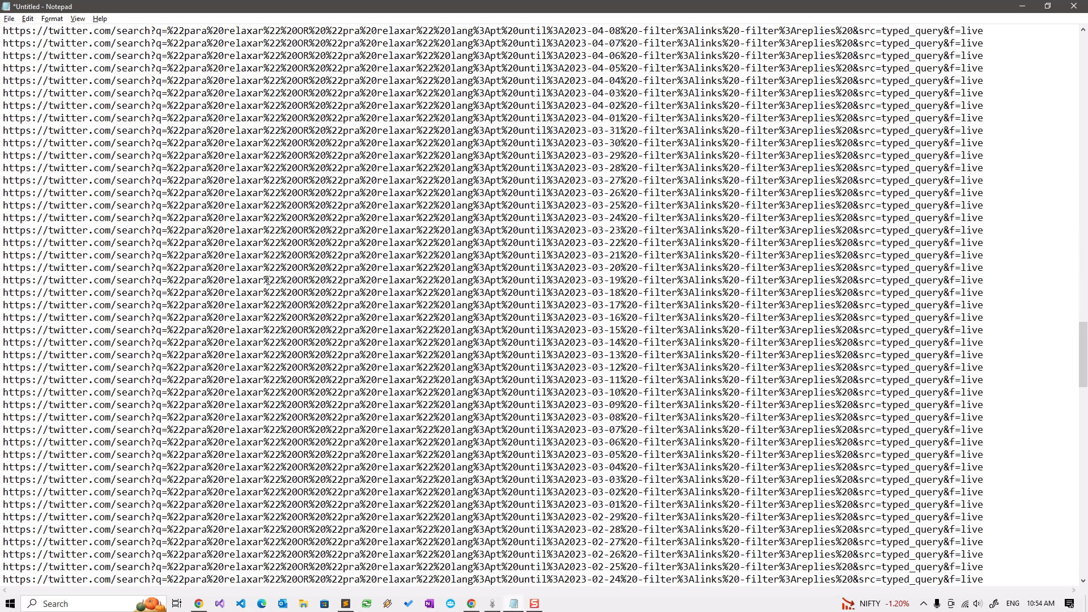
scroll("down", 3)
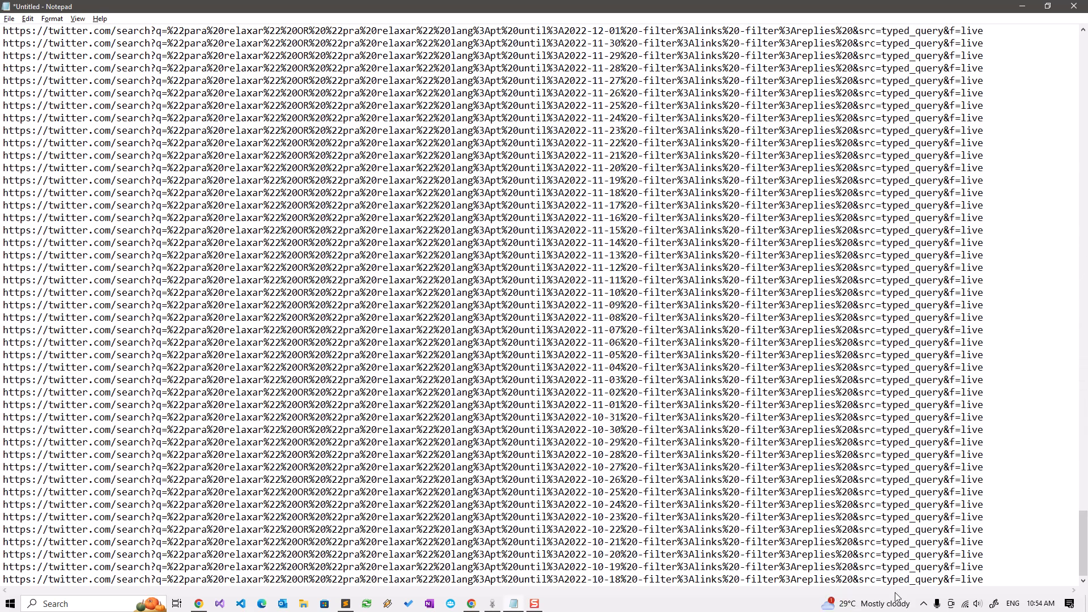
key("ctrl+a")
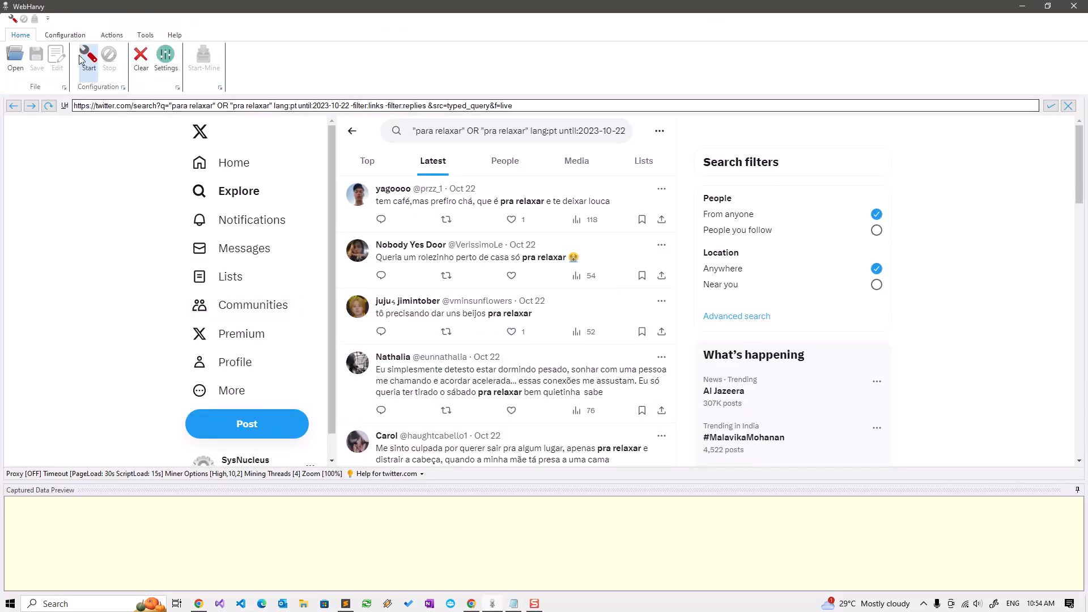
Paste the search URLs into Configuration > URLs, apply, and enable 'Scroll to load next page'
left_click(64, 34)
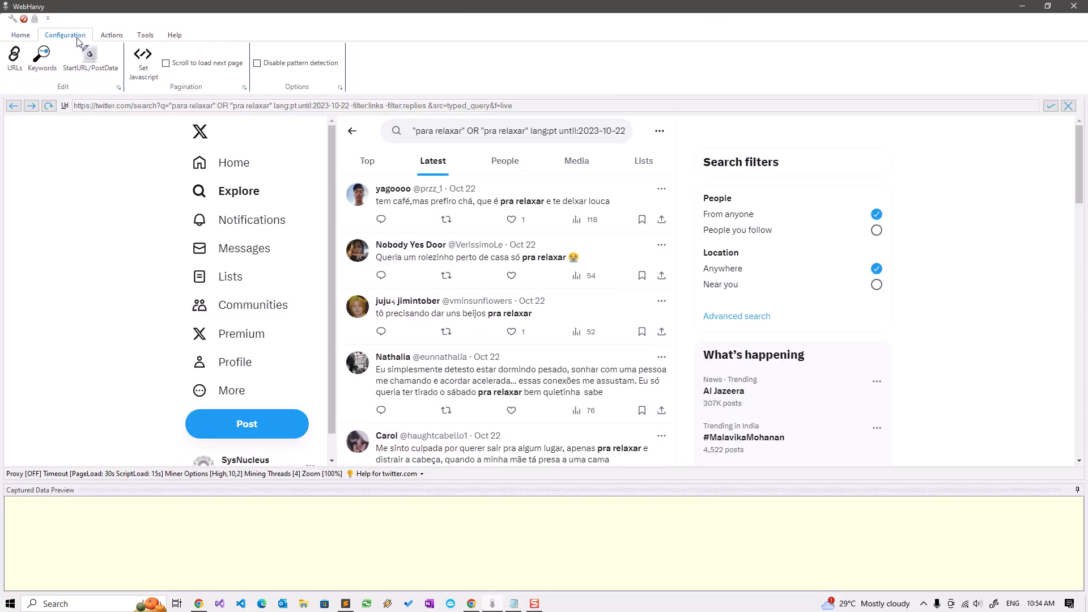
left_click(14, 58)
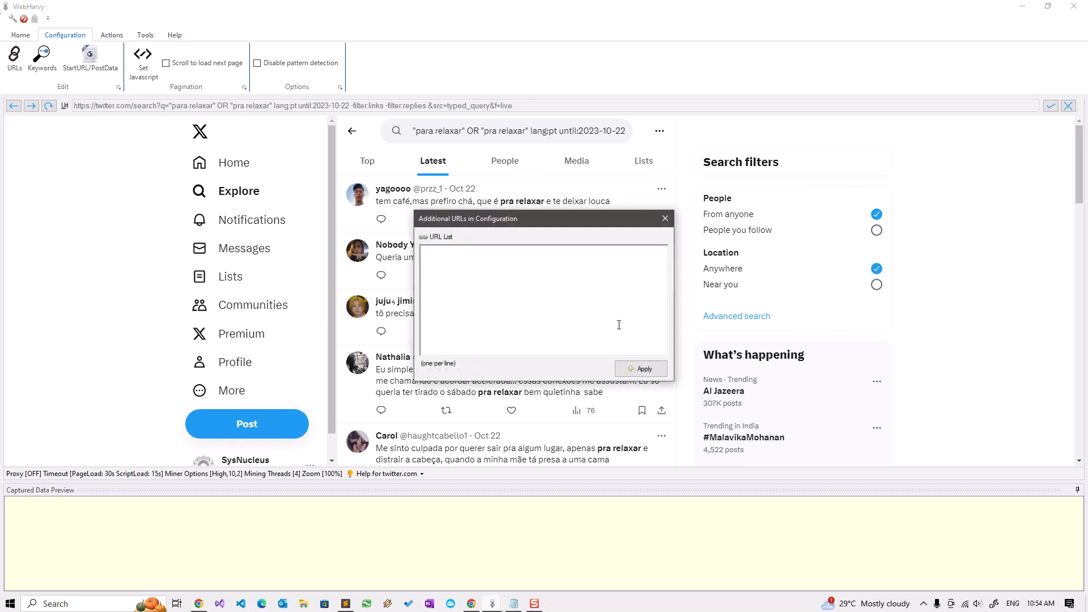
right_click(618, 324)
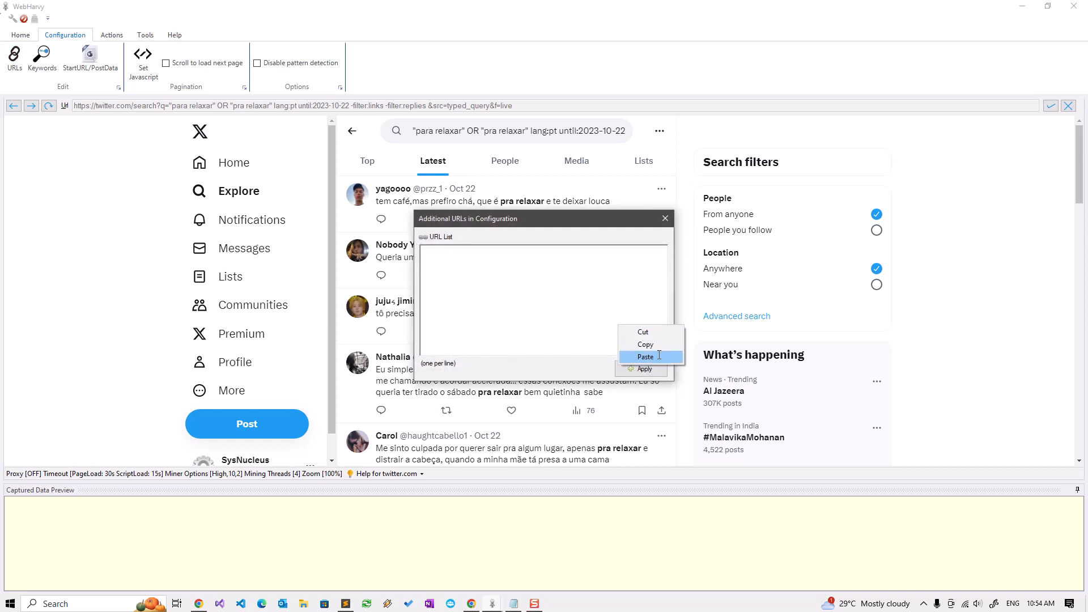
left_click(645, 355)
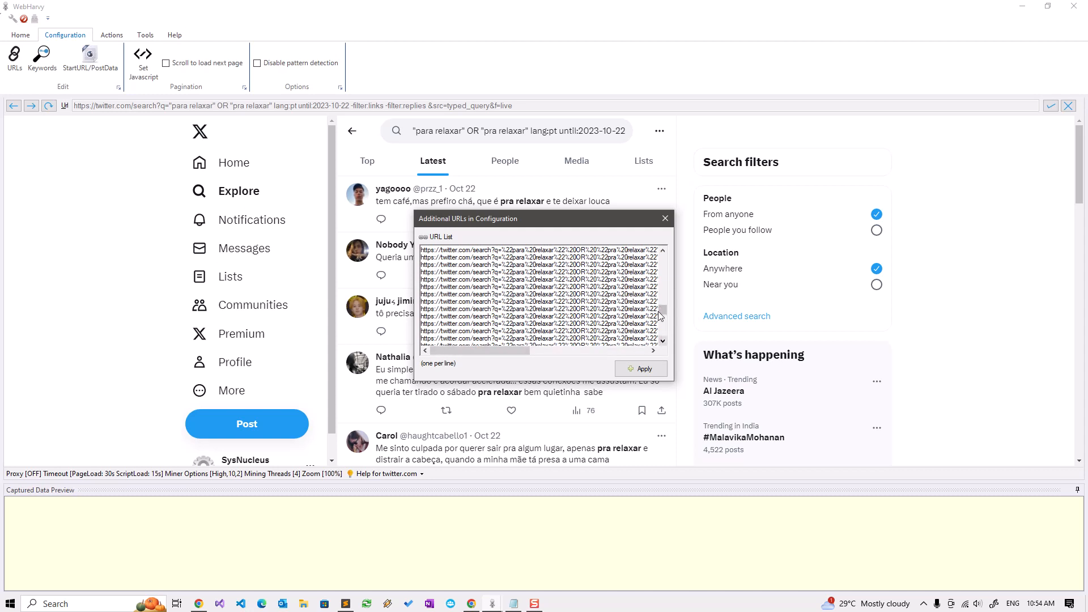
left_click(20, 35)
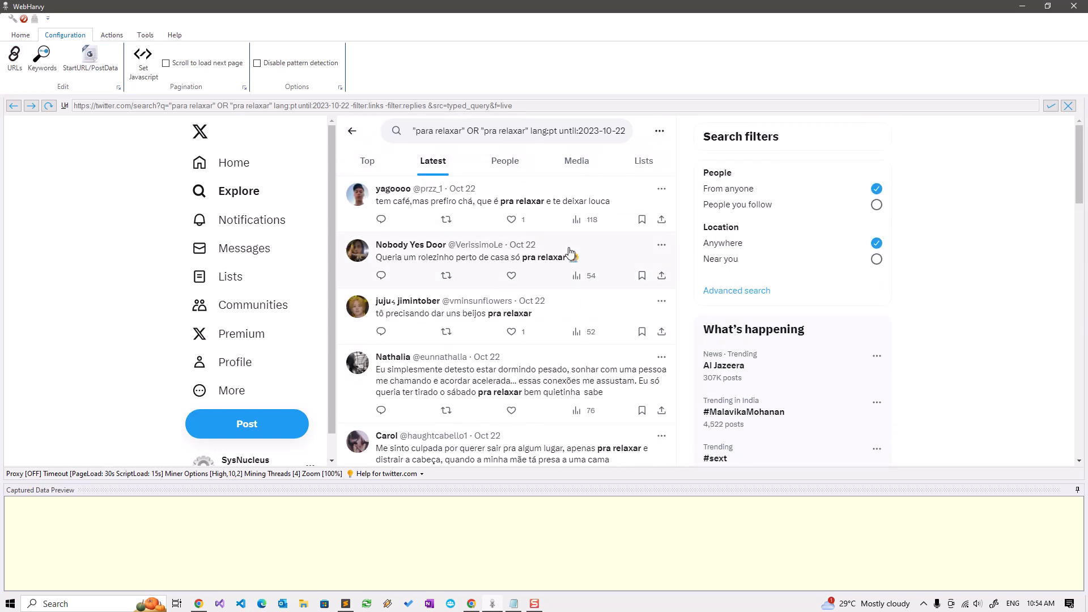
mouse_move(203, 73)
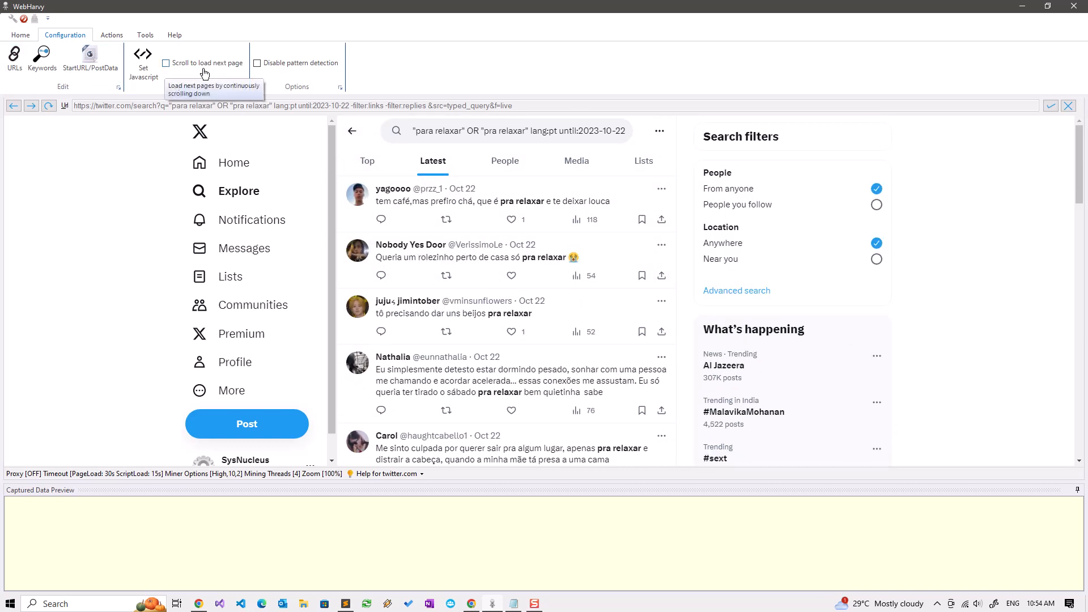
left_click(165, 62)
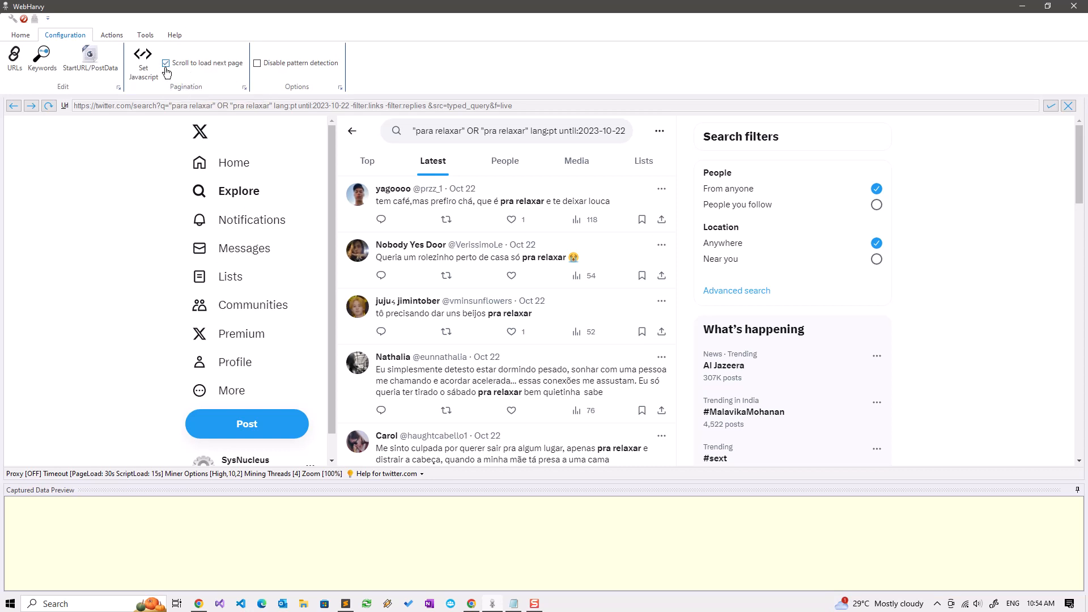
left_click(21, 35)
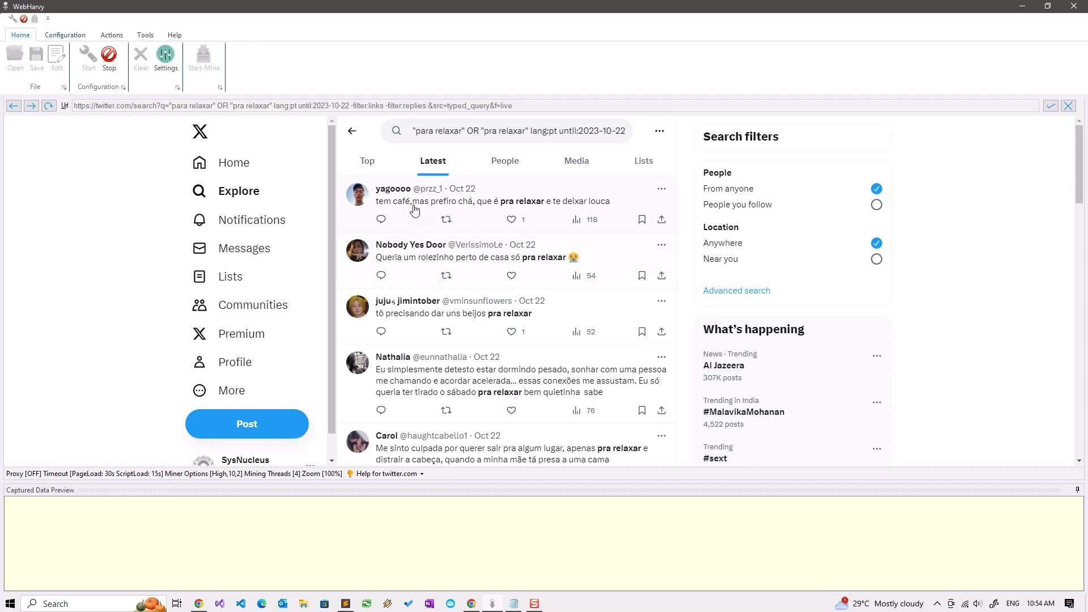
Capture the first tweet's text, author, handle and date as columns, plus its URL from the date
left_click(414, 211)
type("Tw")
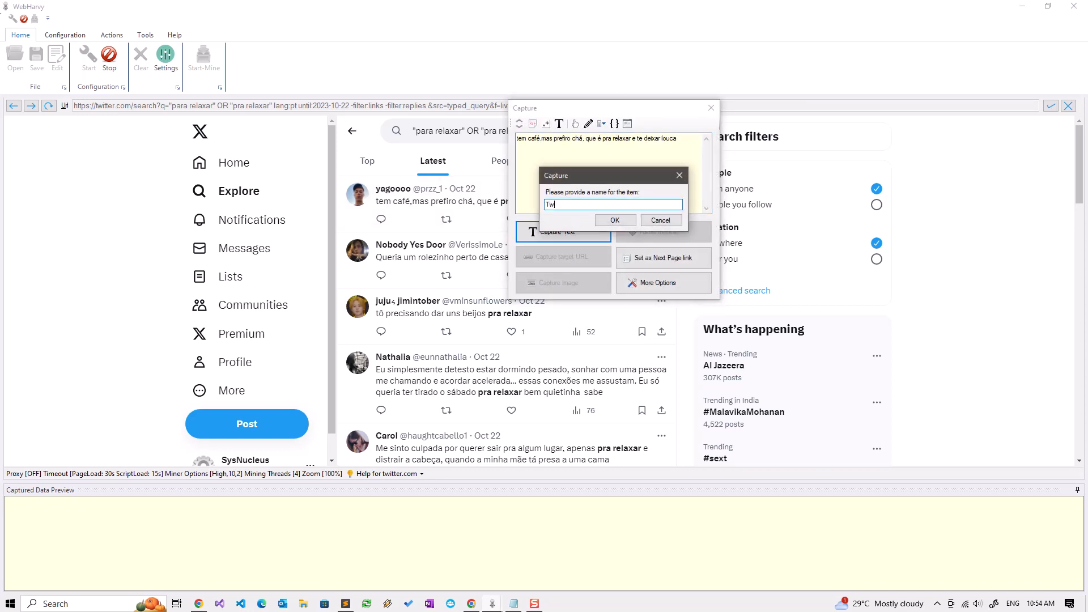
left_click(613, 219)
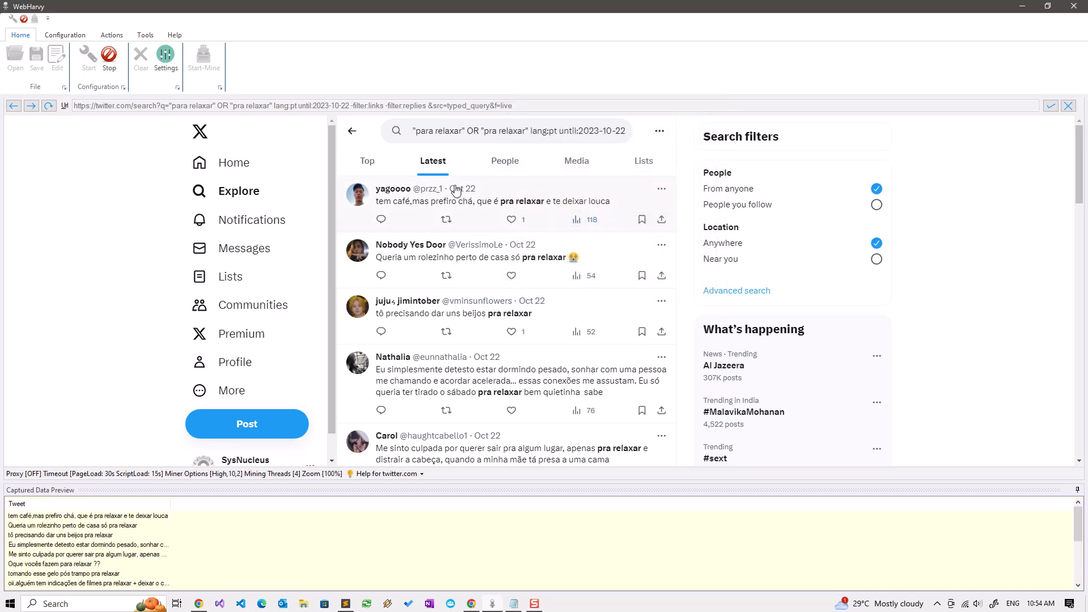
left_click(338, 321)
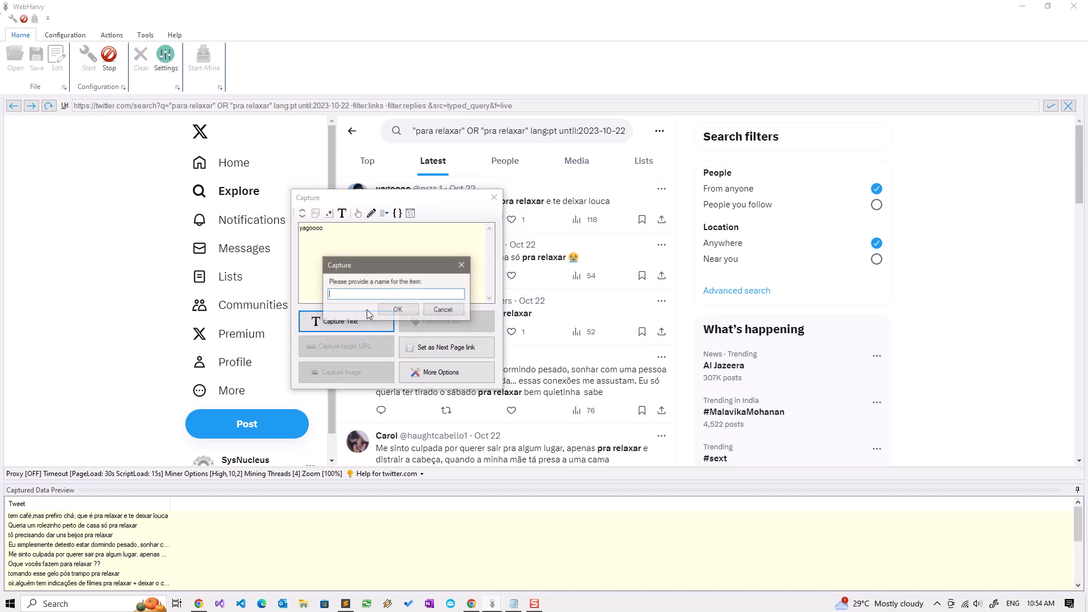
left_click(397, 310)
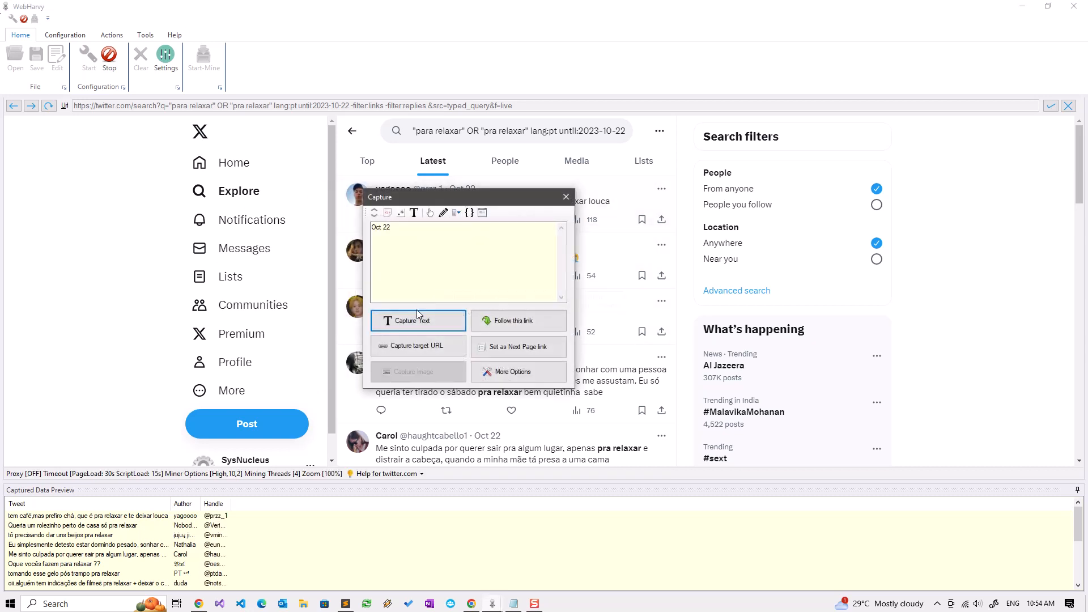
left_click(565, 198)
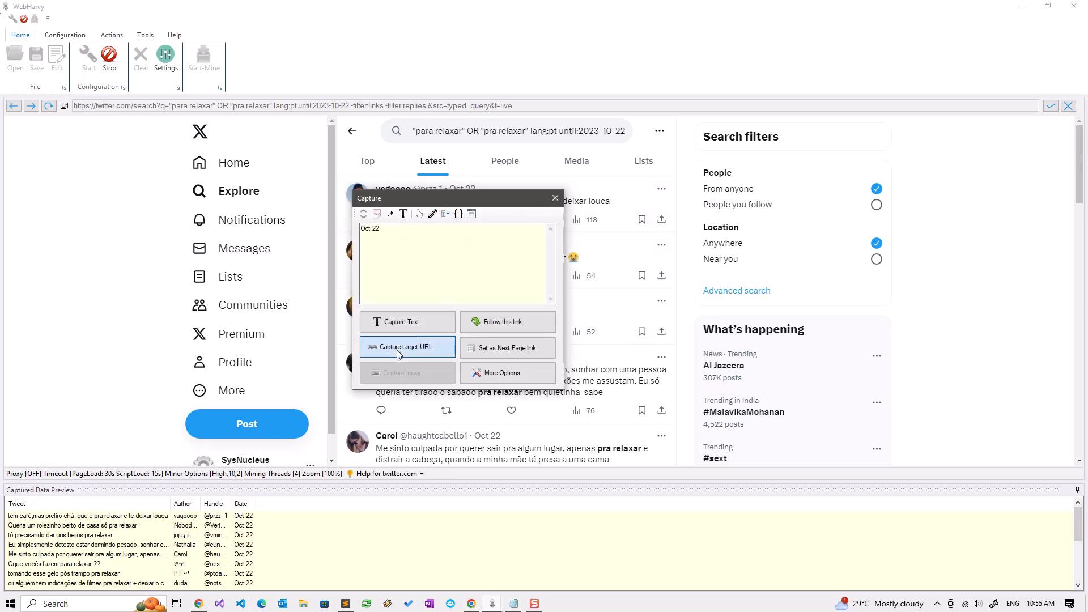
left_click(404, 347)
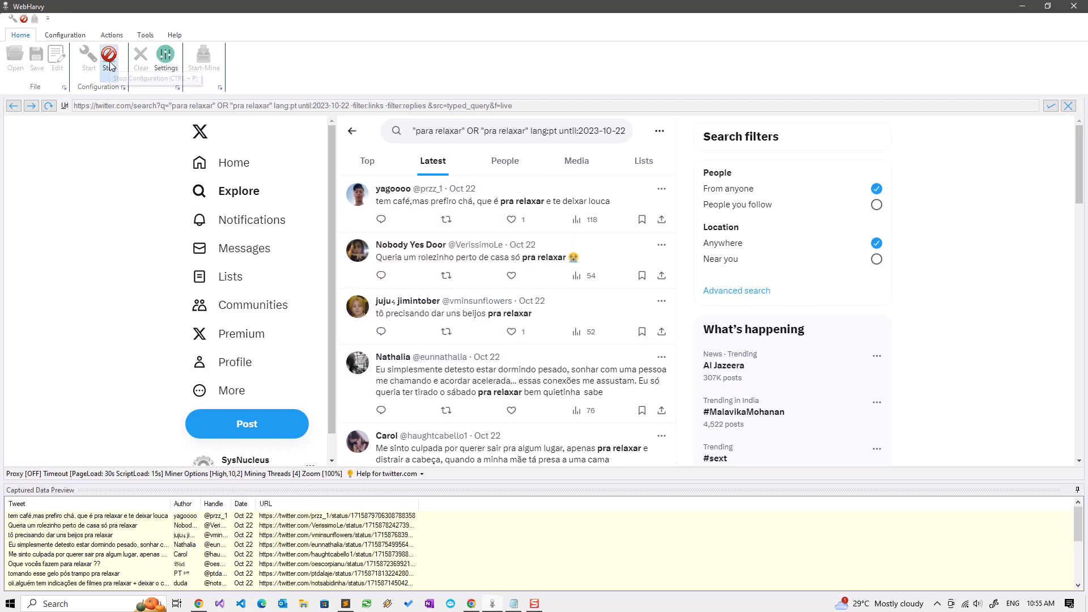
Stop configuration and enable Tag with Category/URL/Keyword using column name 'URL'
left_click(166, 59)
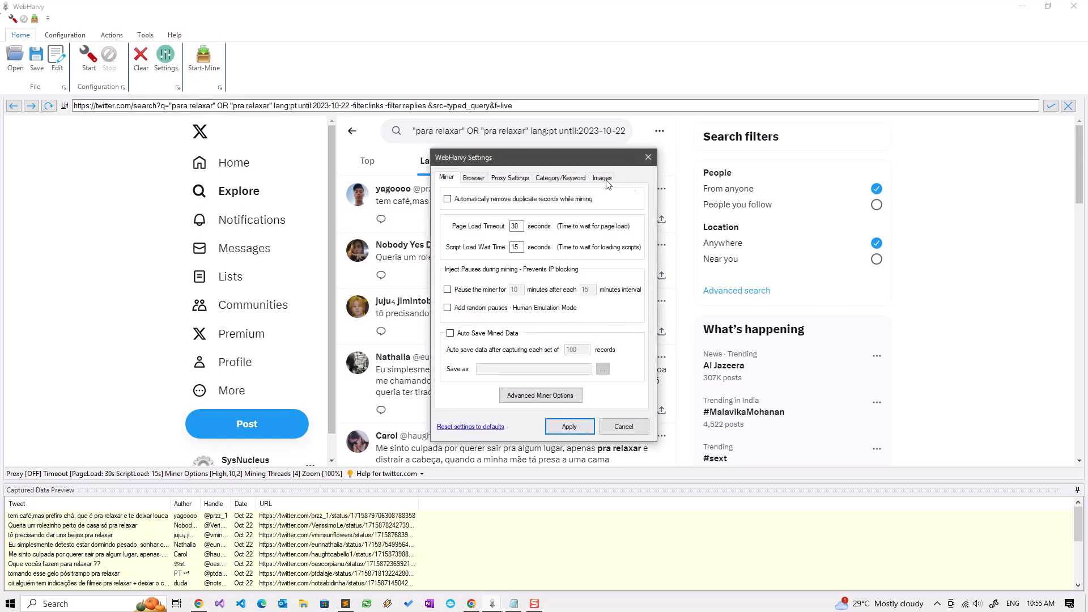
left_click(559, 177)
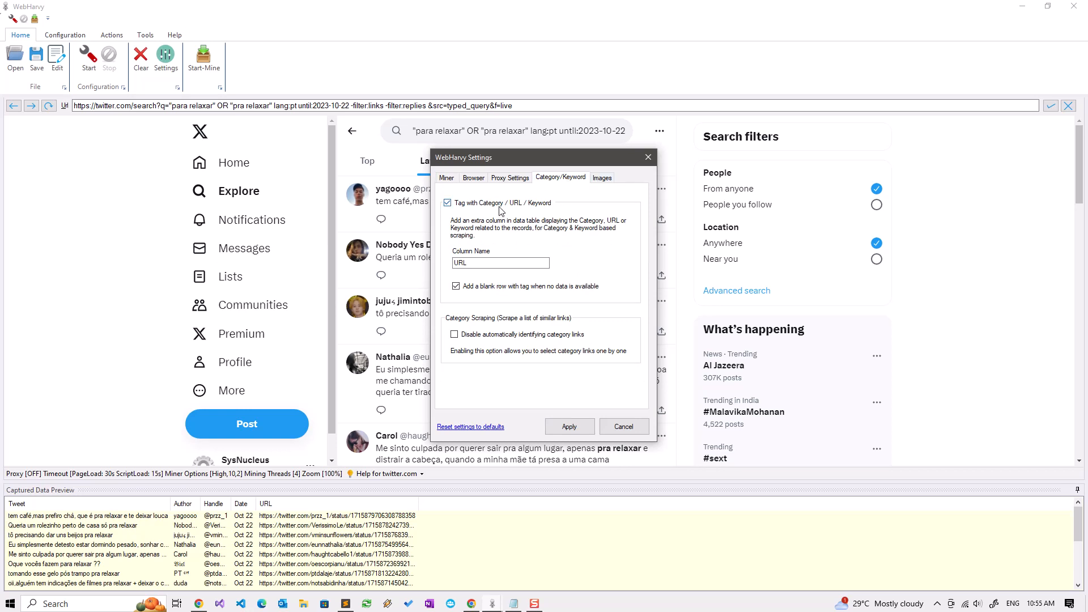
left_click(499, 262)
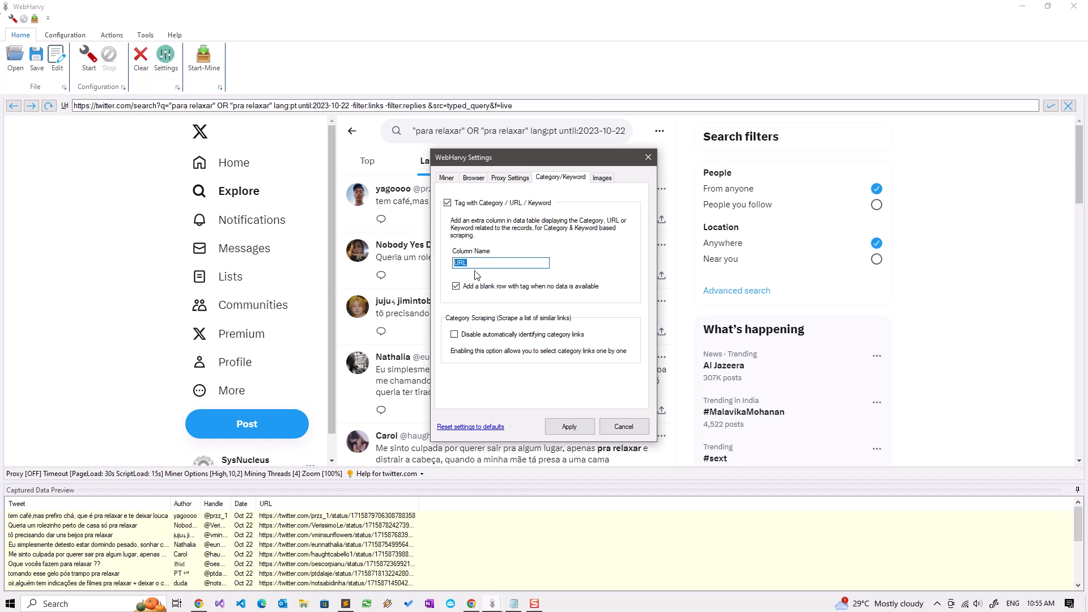
left_click(456, 286)
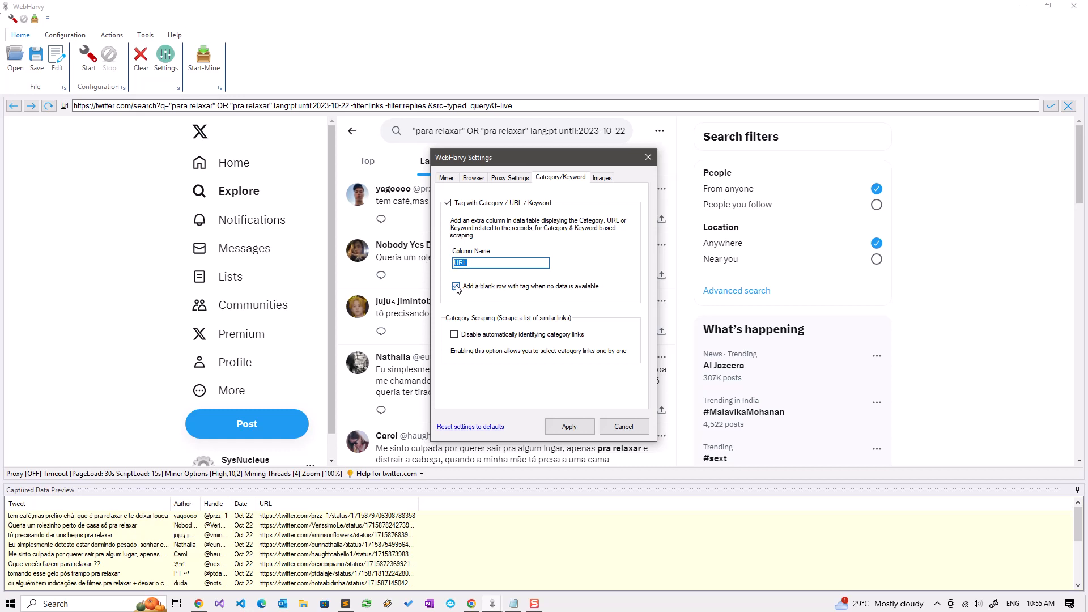
left_click(456, 285)
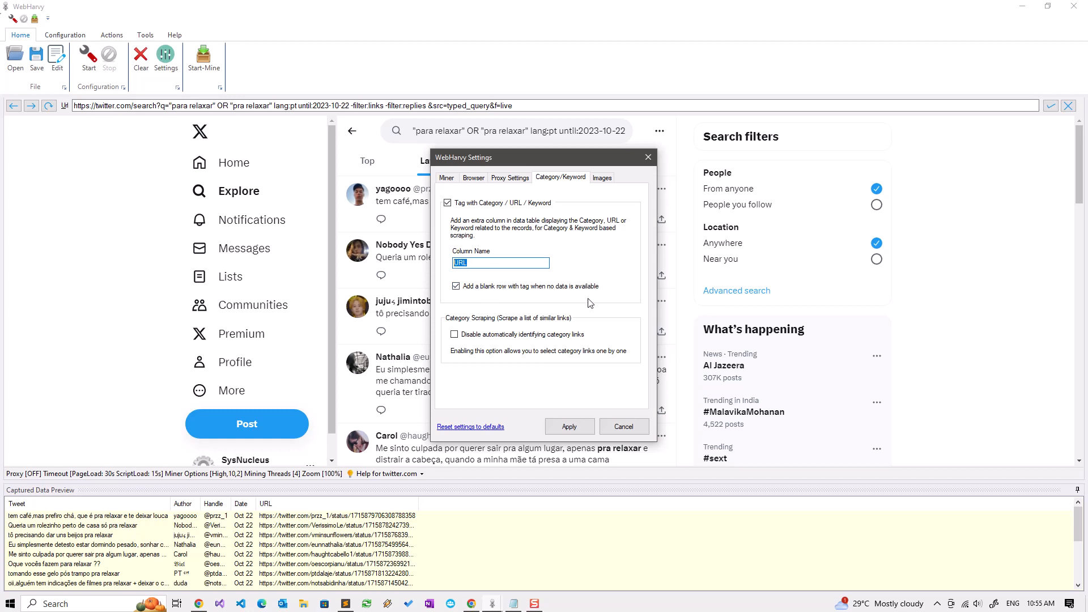
mouse_move(464, 276)
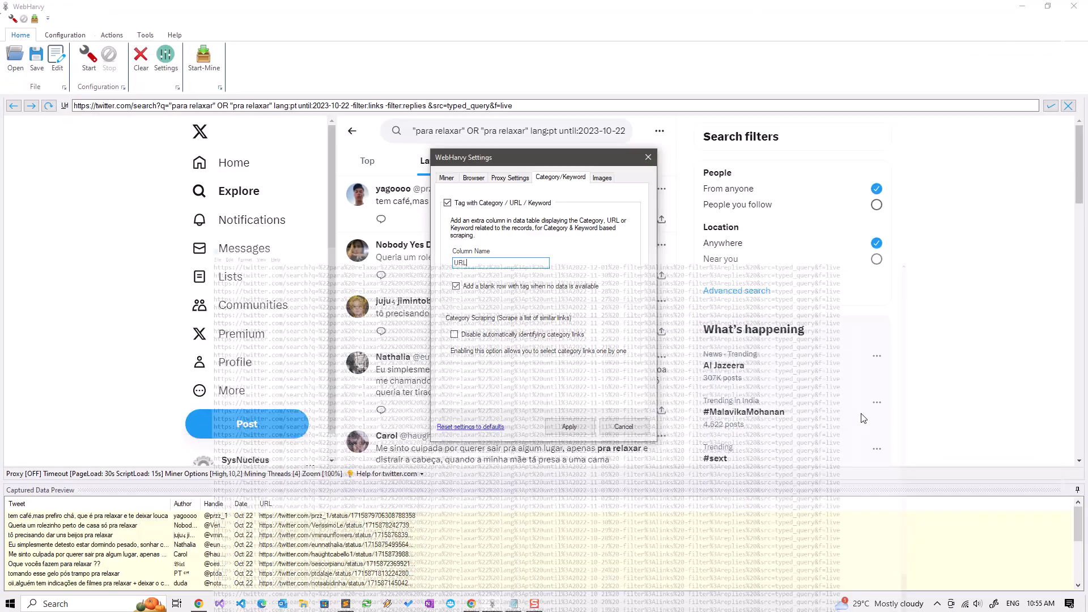
left_click(622, 427)
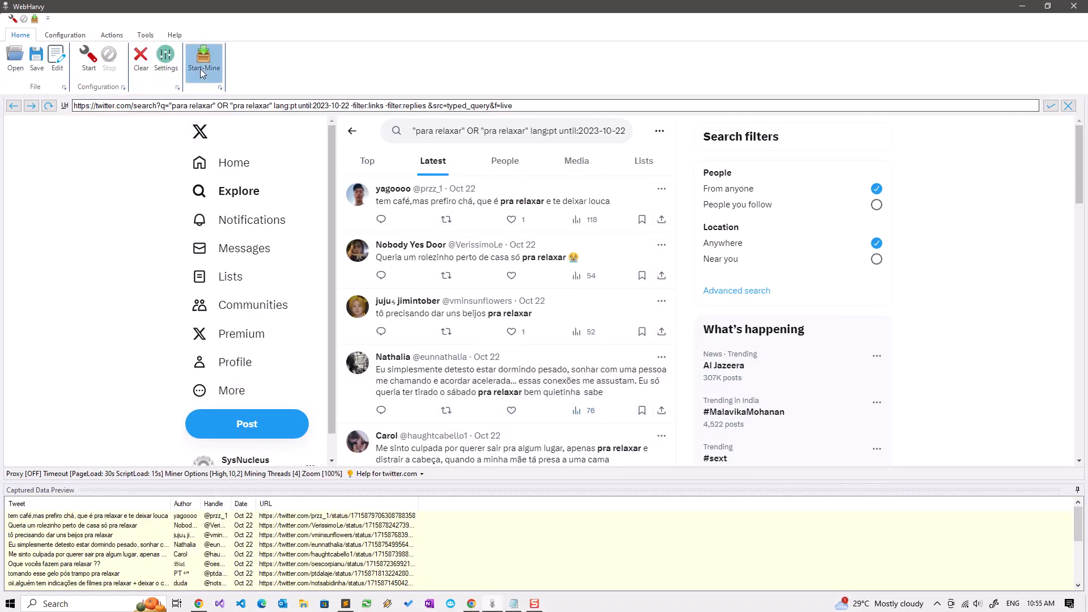
Run Start-Mine and start the scrape in the Miner window
left_click(204, 59)
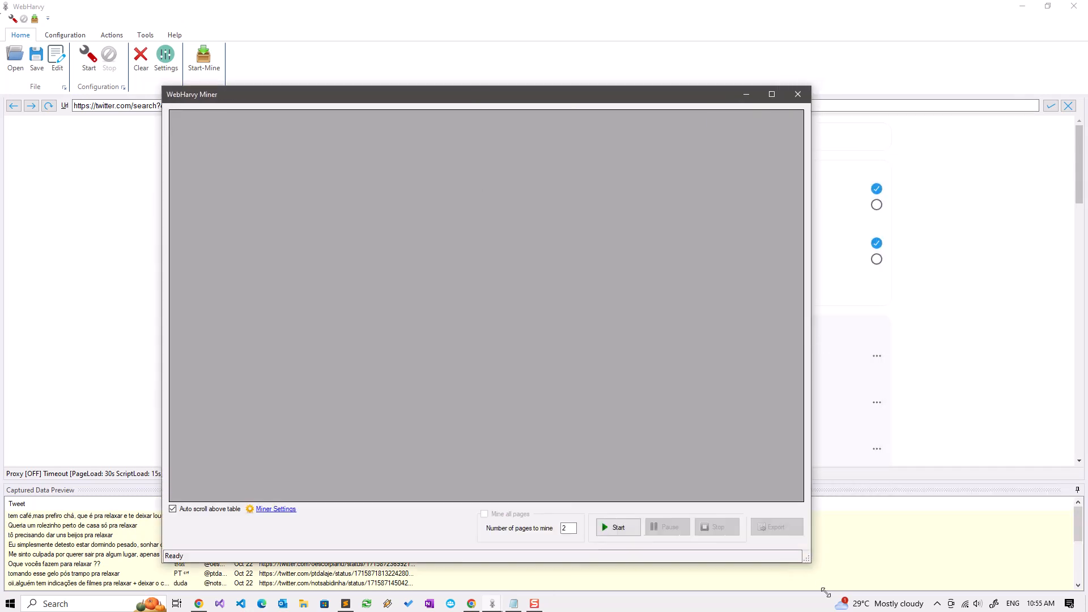
left_click(613, 527)
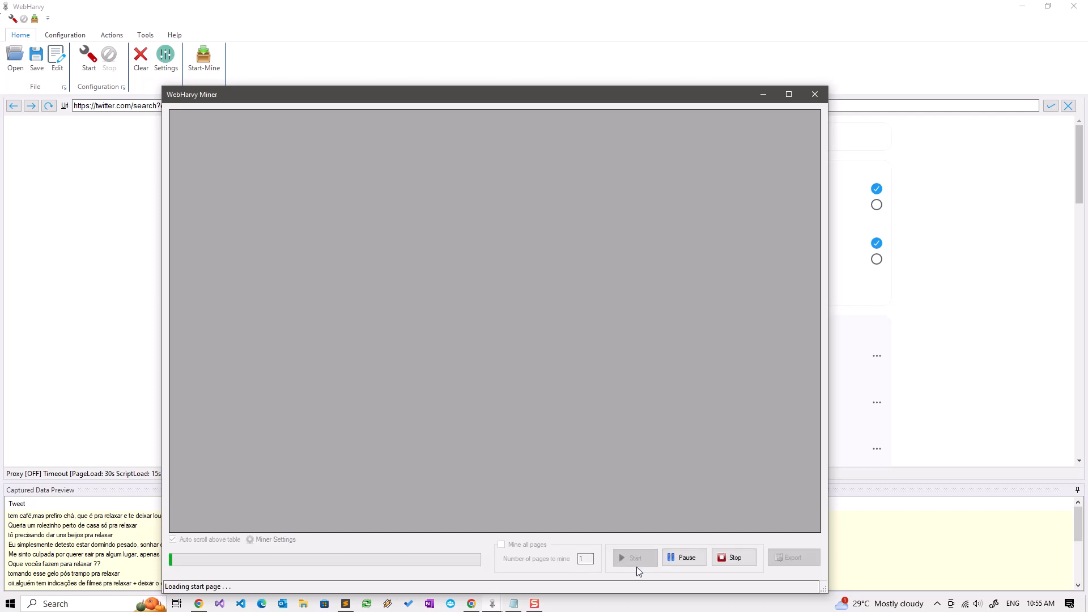